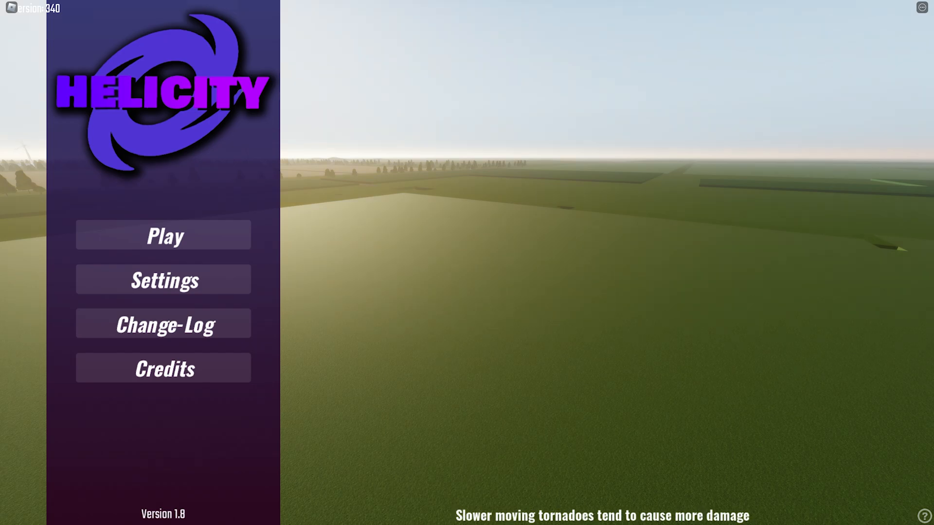
Start Helicity from the main menu via Play and spawn onto a town sidewalk.
left_click(163, 235)
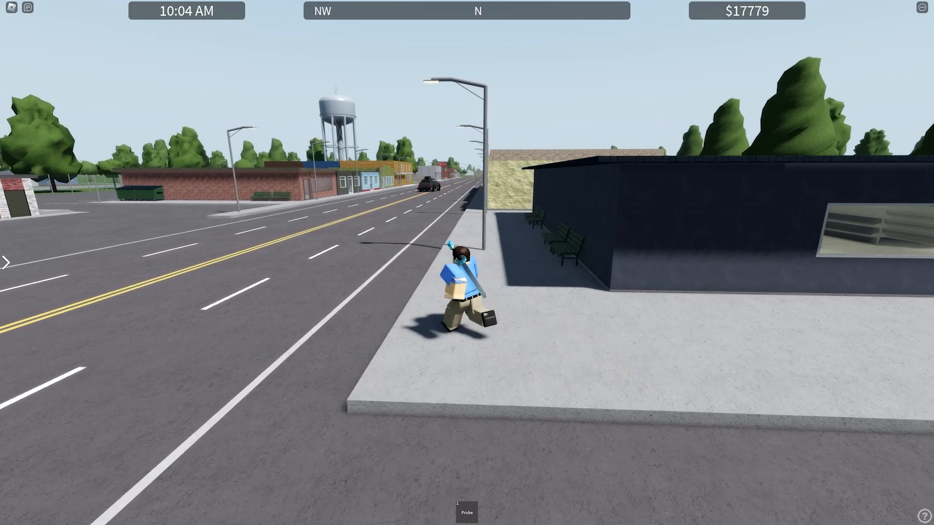